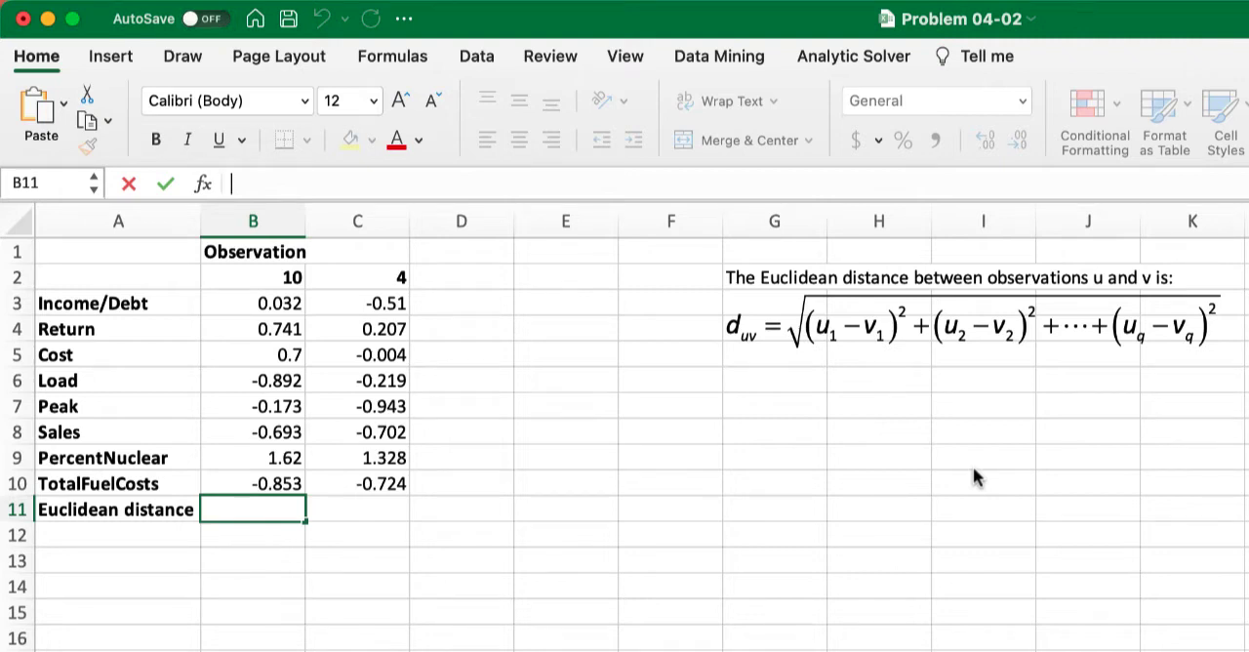
pyautogui.moveTo(1044, 371)
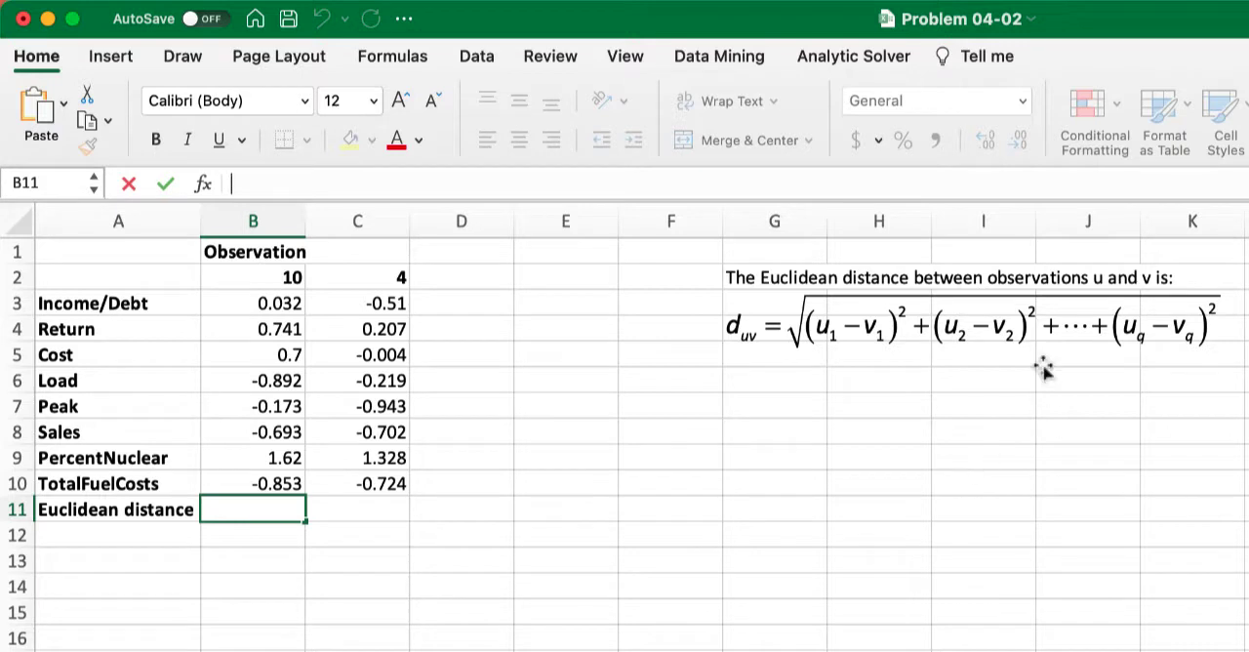
pyautogui.moveTo(810, 331)
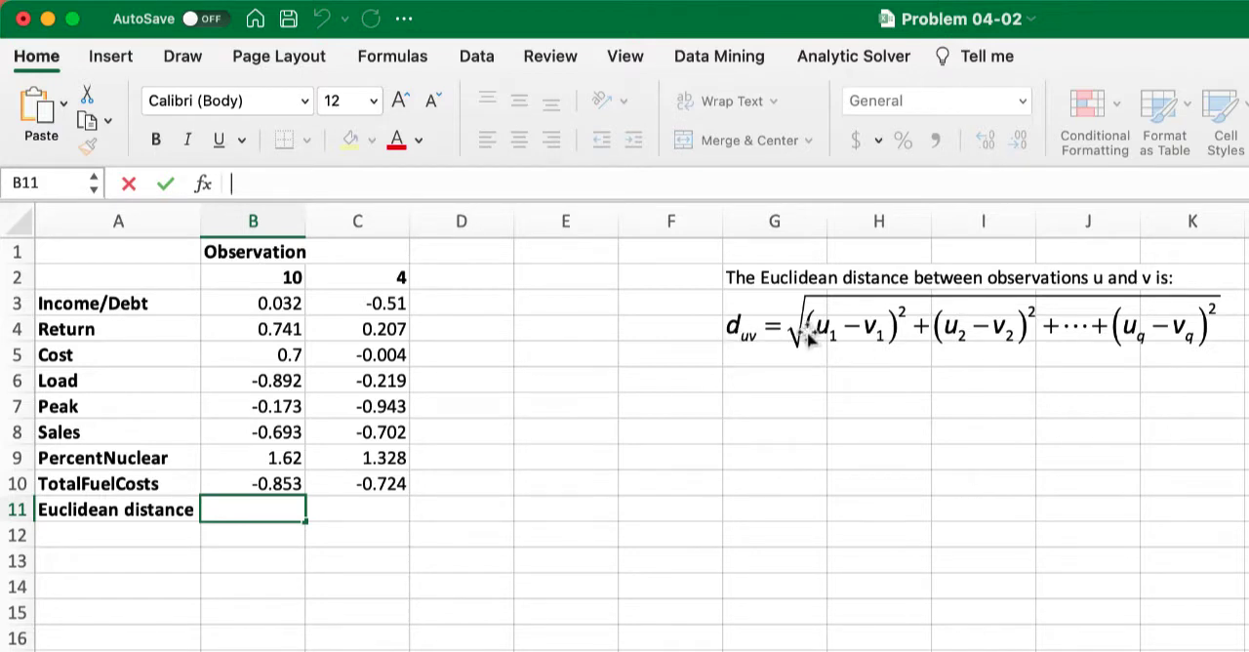
# Highlight the Euclidean distance equation, the observation 4 header and the eight attribute labels.
pyautogui.click(971, 322)
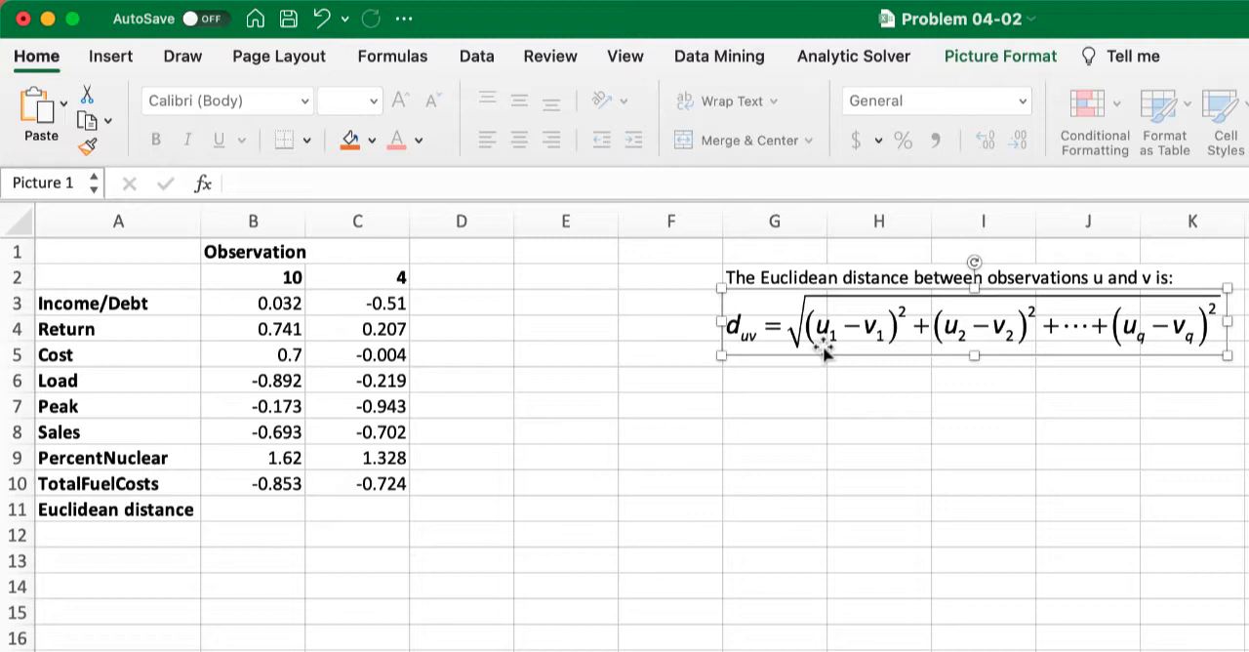
pyautogui.moveTo(450, 280)
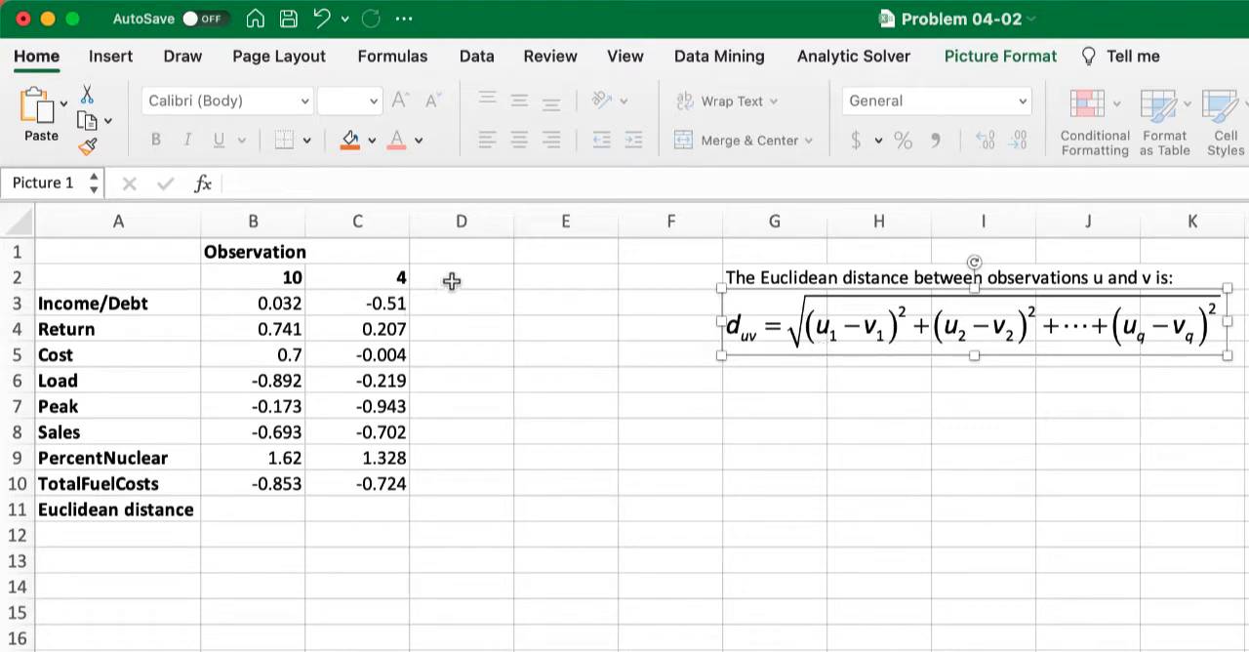
pyautogui.click(460, 277)
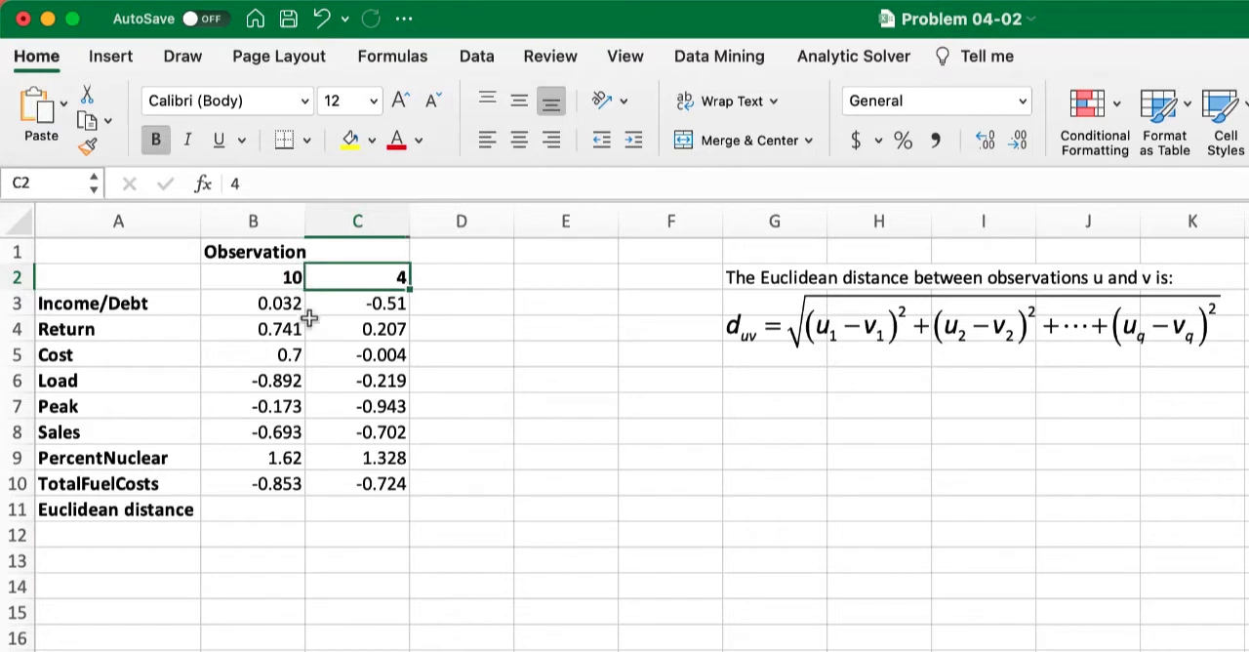
pyautogui.click(117, 303)
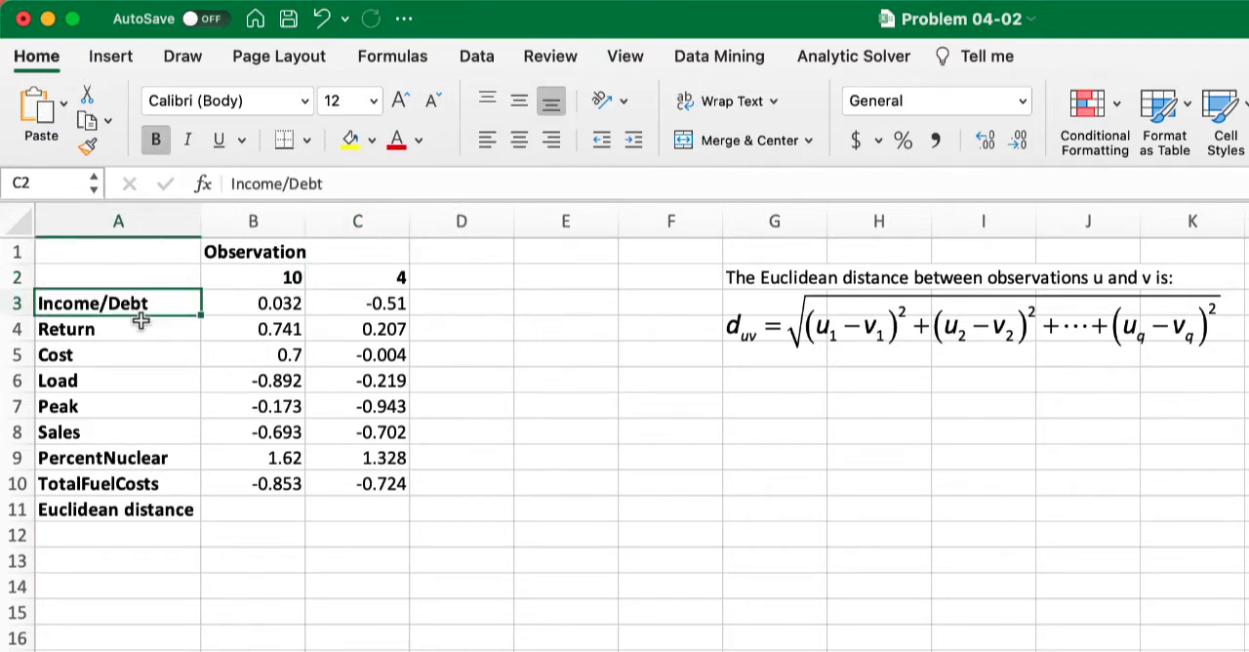
pyautogui.moveTo(119, 303); pyautogui.dragTo(118, 483)
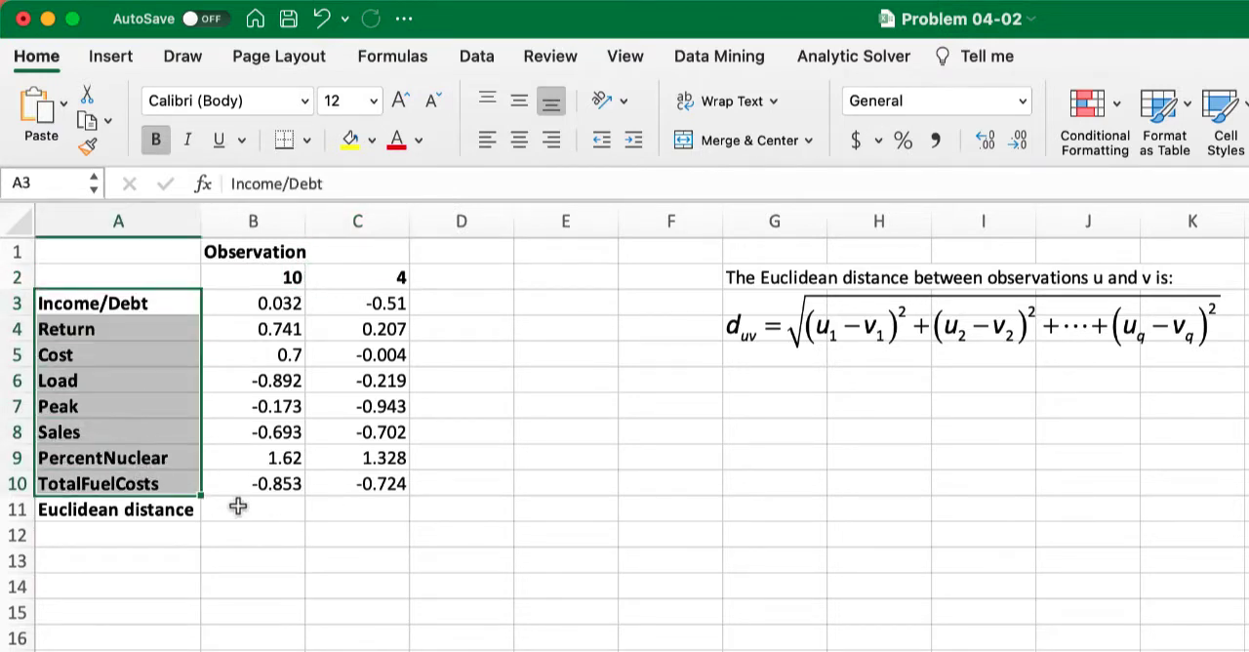
# Enter =SQRT(SUMXMY2(B3:B10, C3:C10)) in B11, filling both ranges by dragging.
pyautogui.click(253, 509)
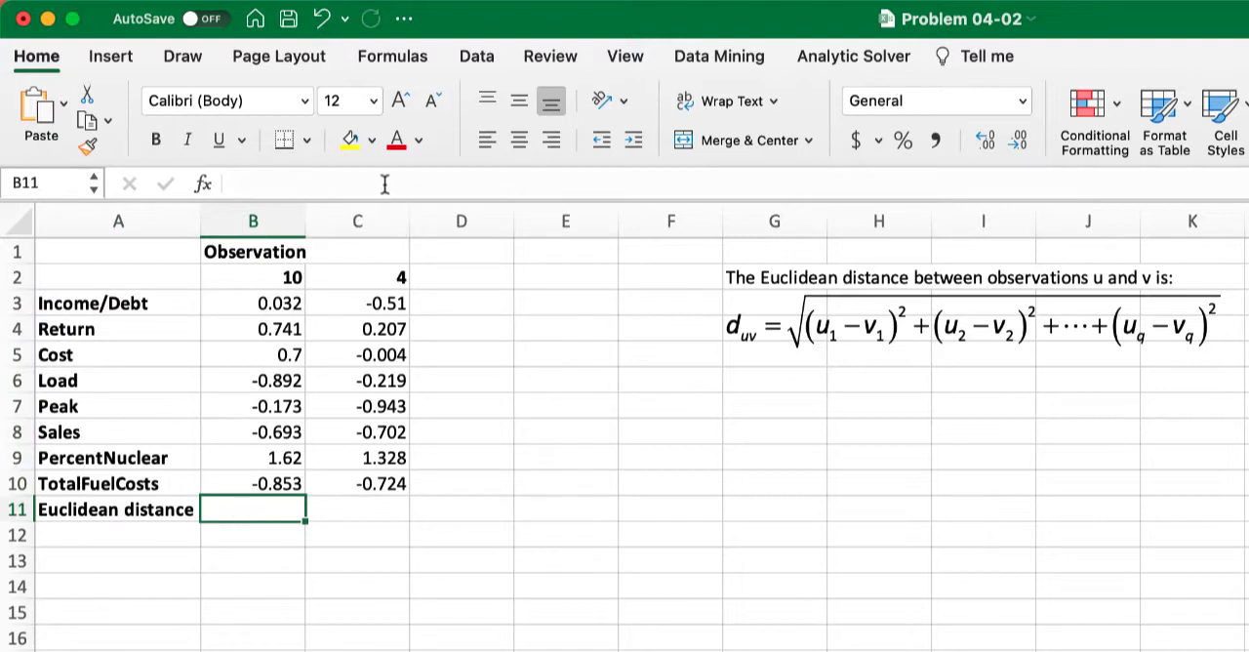
pyautogui.write('=SQRT(SUMXMY2(RANGE1, RANGE2))')
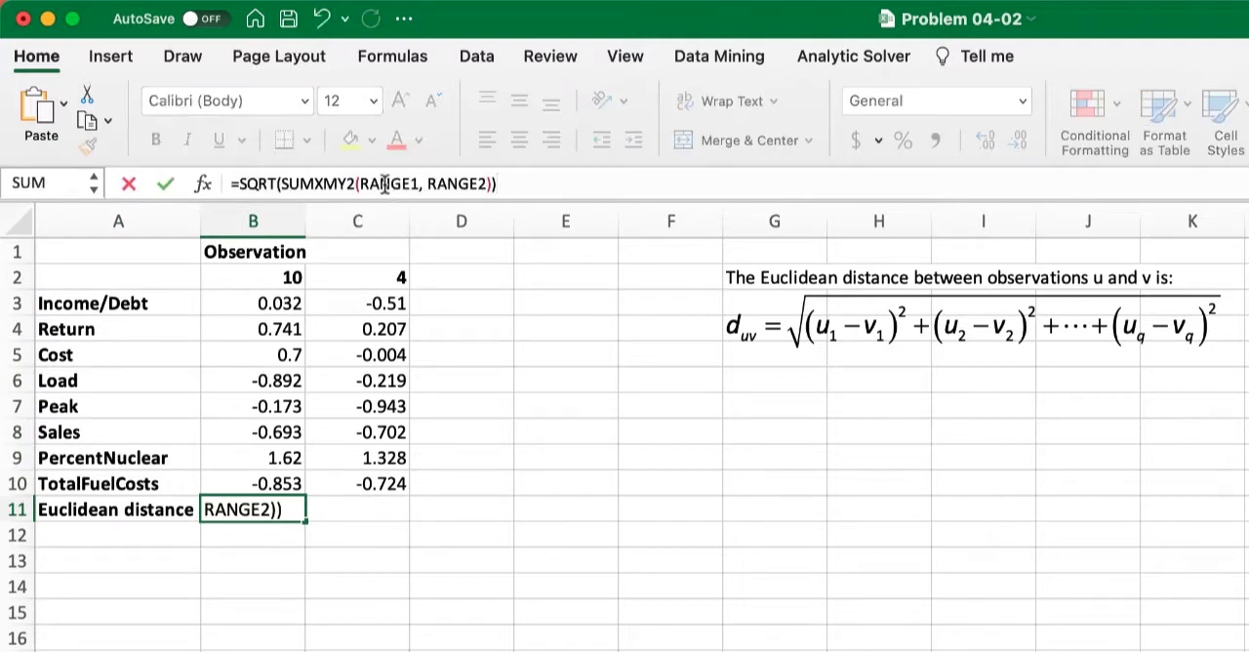
pyautogui.click(254, 303)
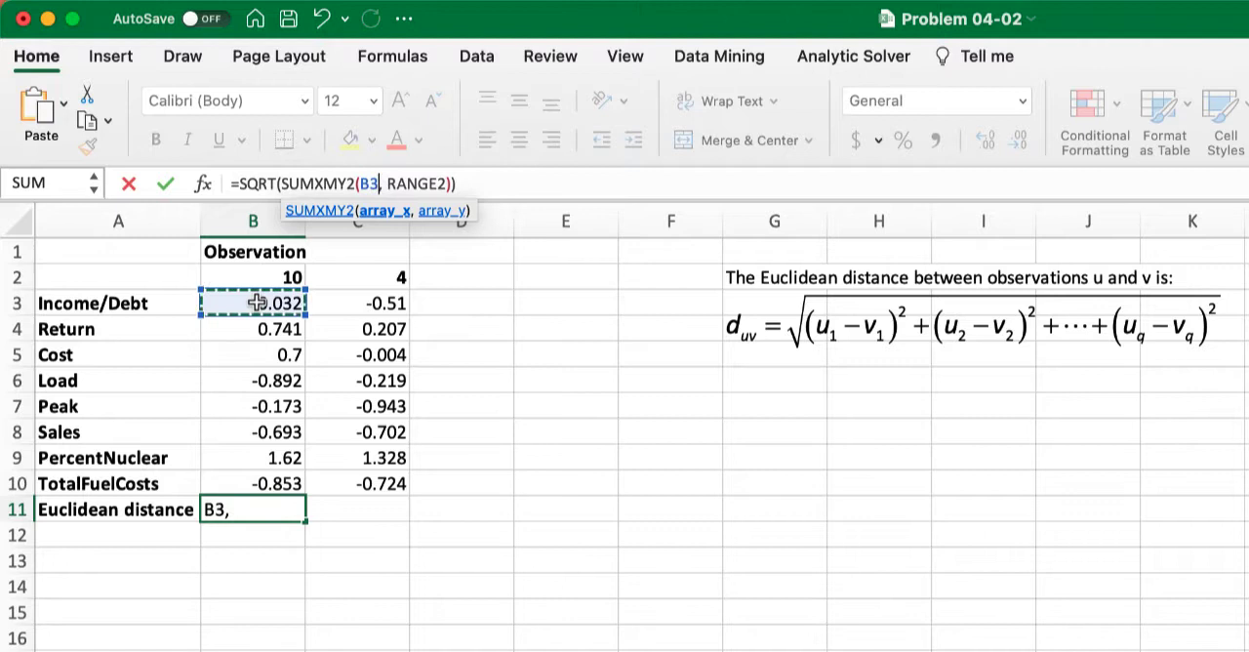
pyautogui.moveTo(253, 302); pyautogui.dragTo(253, 483)
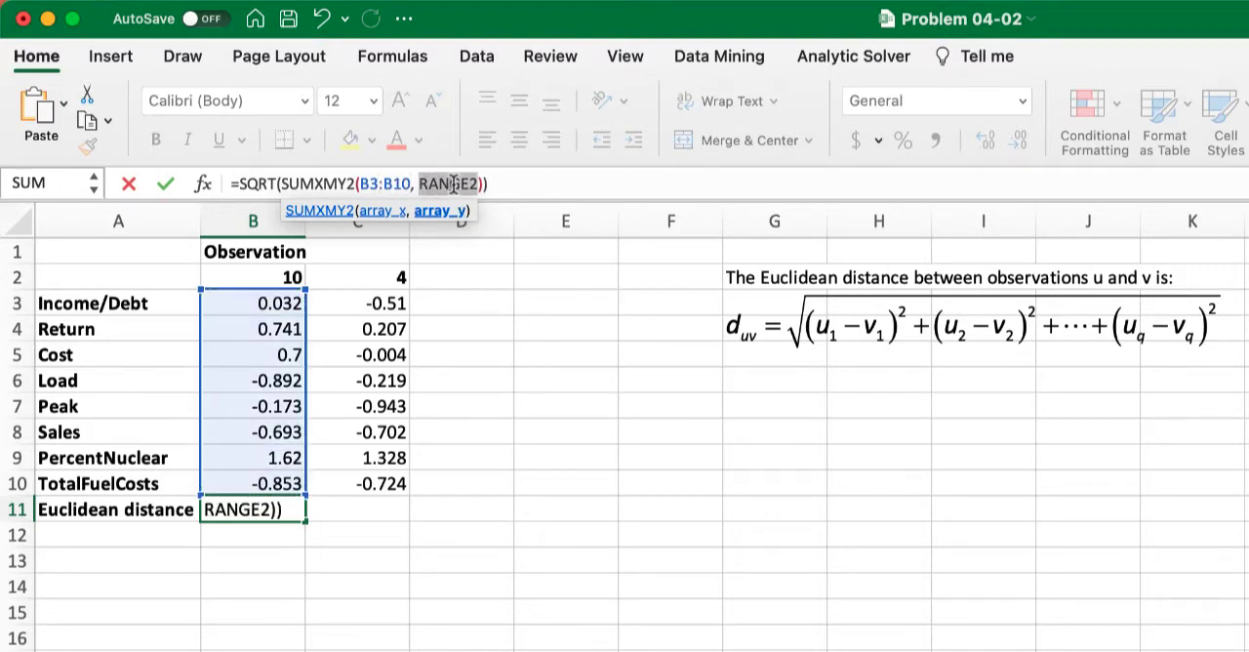
pyautogui.moveTo(364, 296)
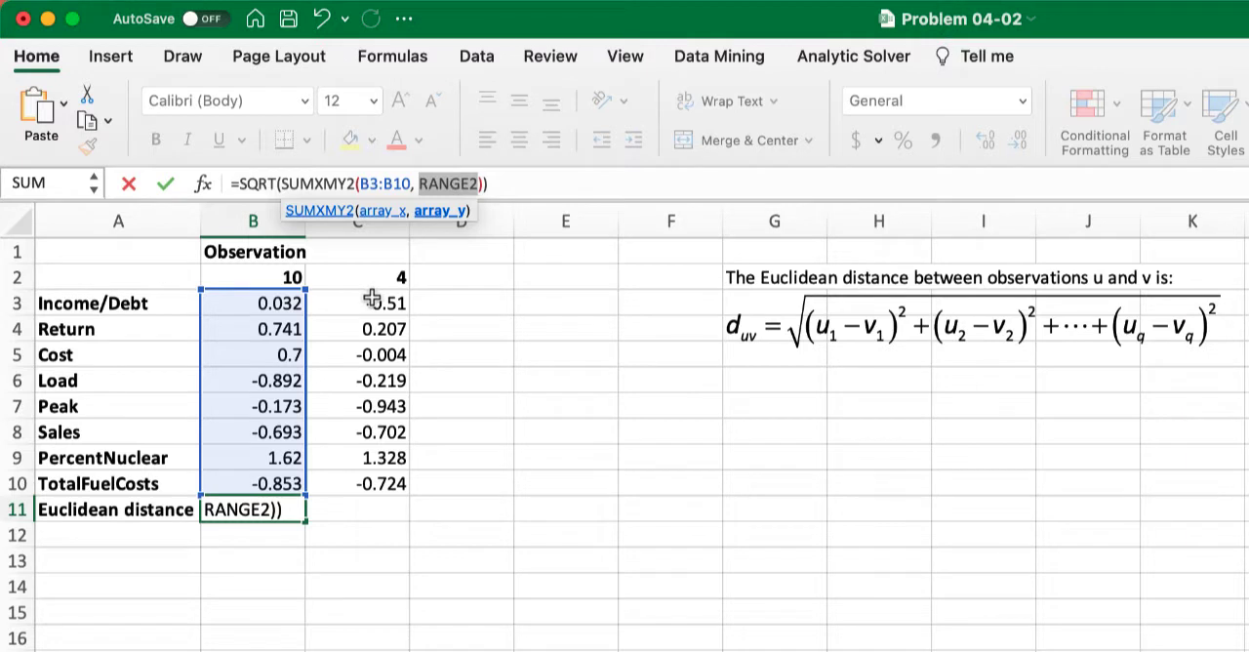
pyautogui.moveTo(355, 302); pyautogui.dragTo(355, 483)
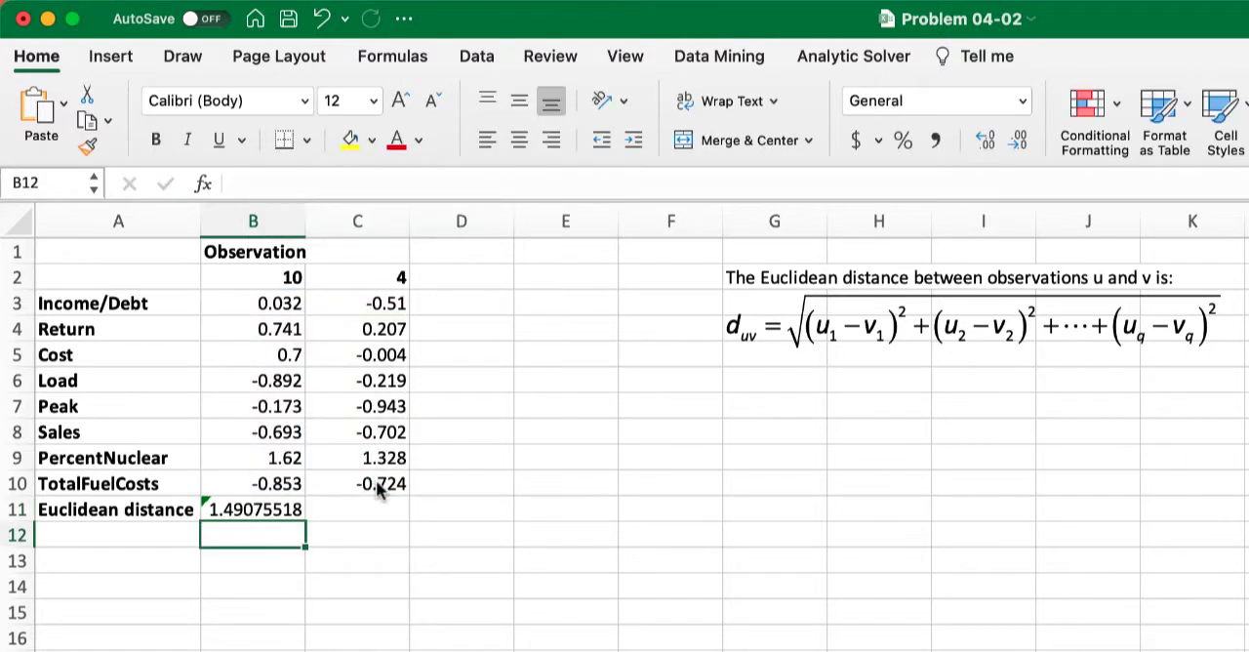
pyautogui.click(253, 508)
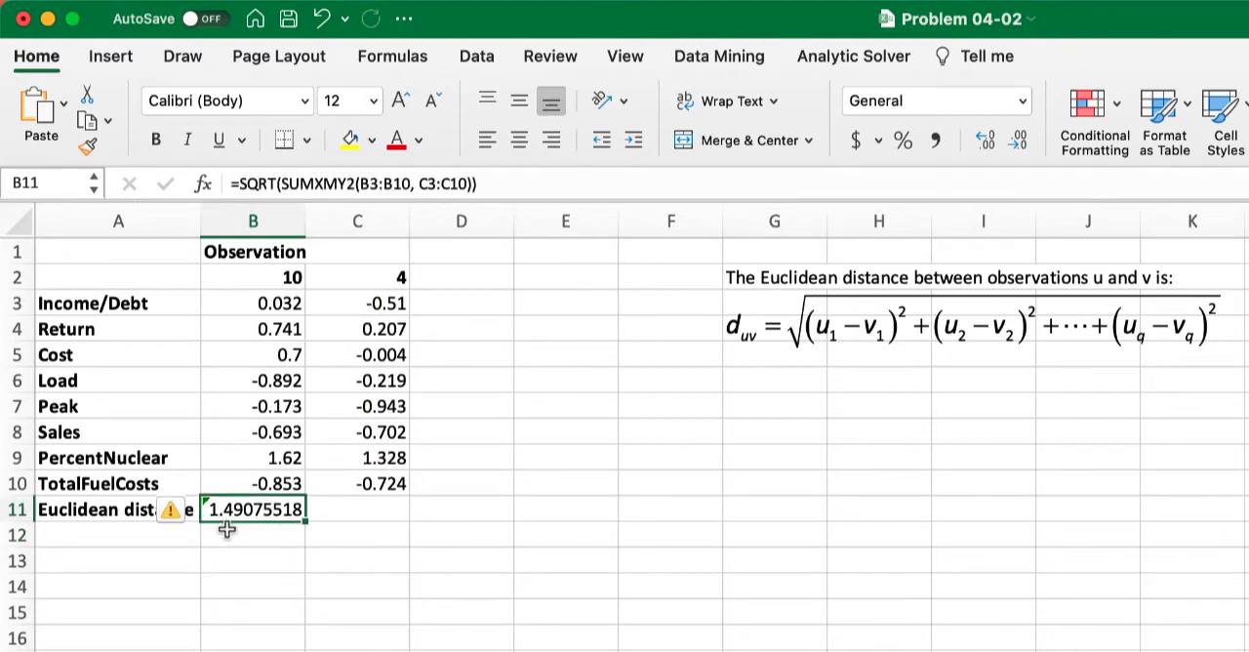
pyautogui.moveTo(282, 558)
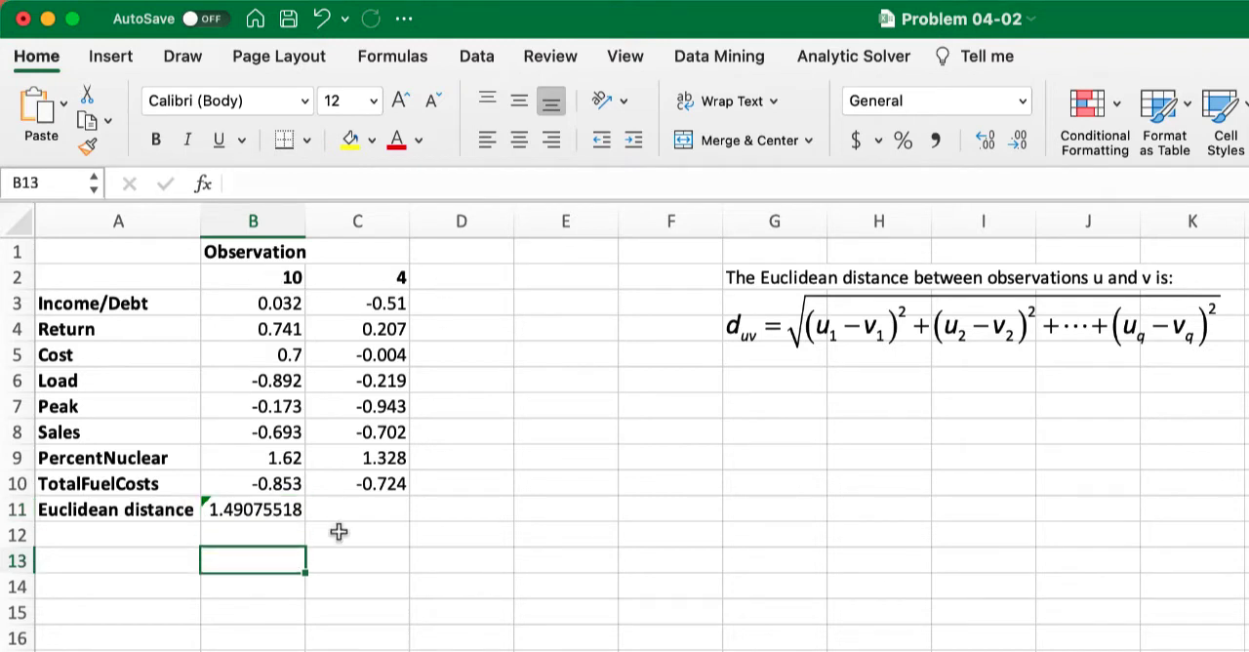
pyautogui.moveTo(244, 530)
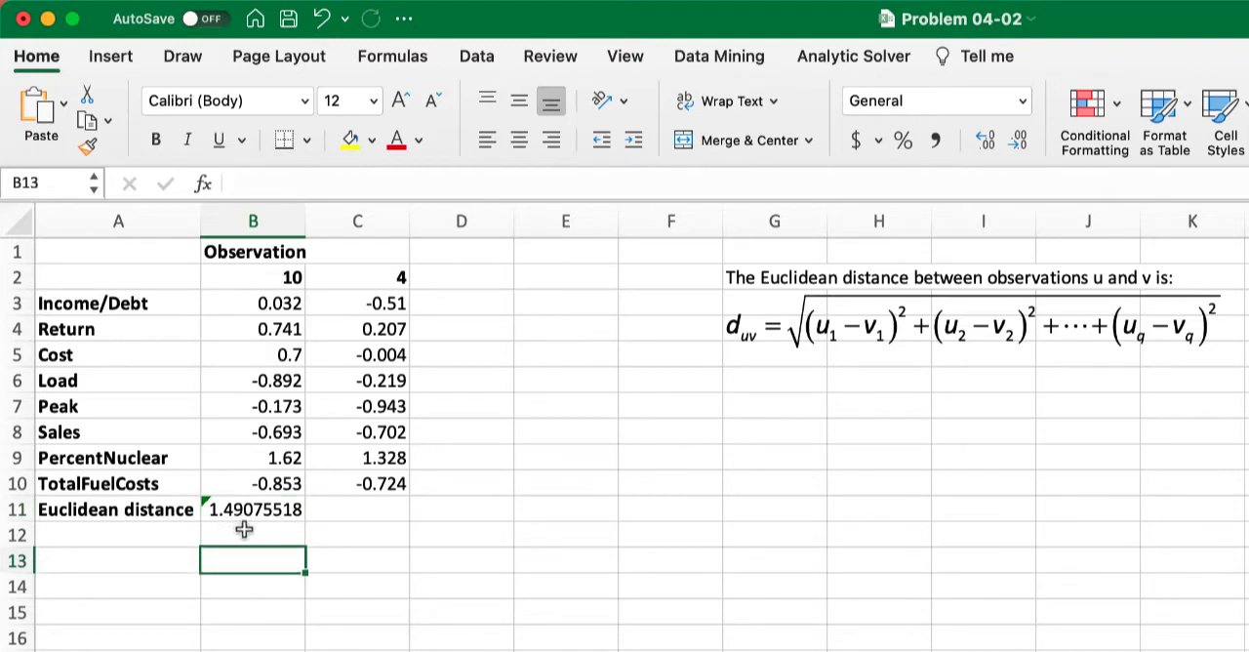
pyautogui.click(252, 302)
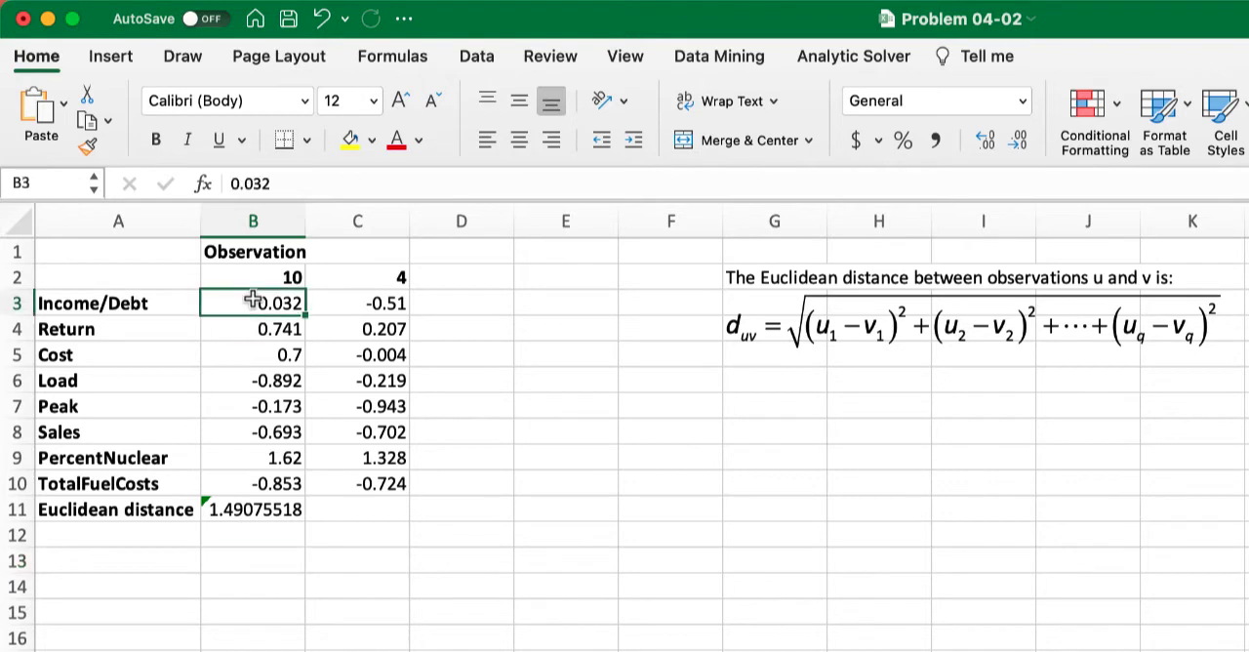
pyautogui.moveTo(253, 302); pyautogui.dragTo(357, 329)
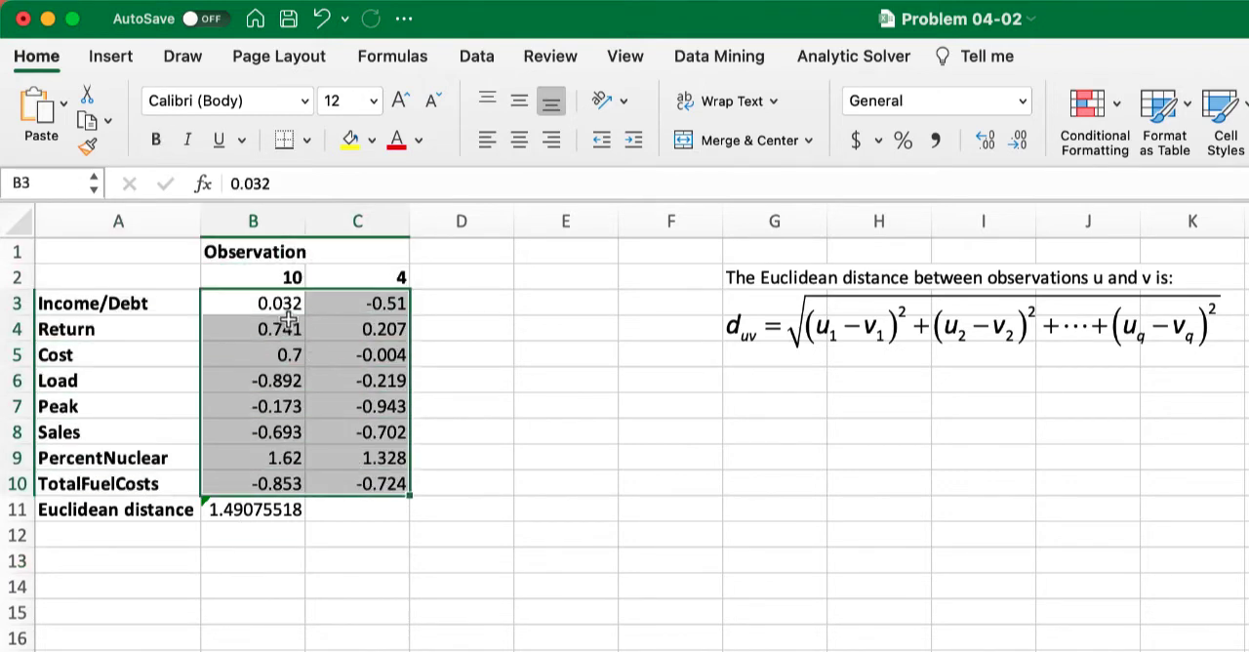
pyautogui.click(254, 328)
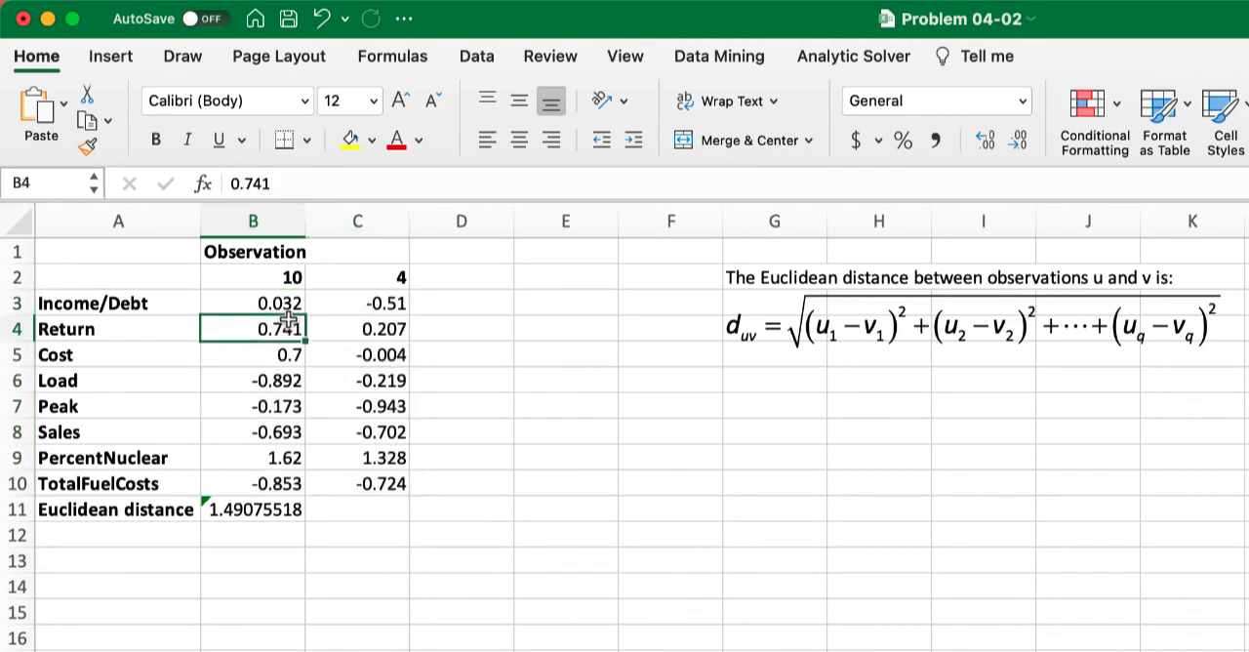
pyautogui.click(254, 277)
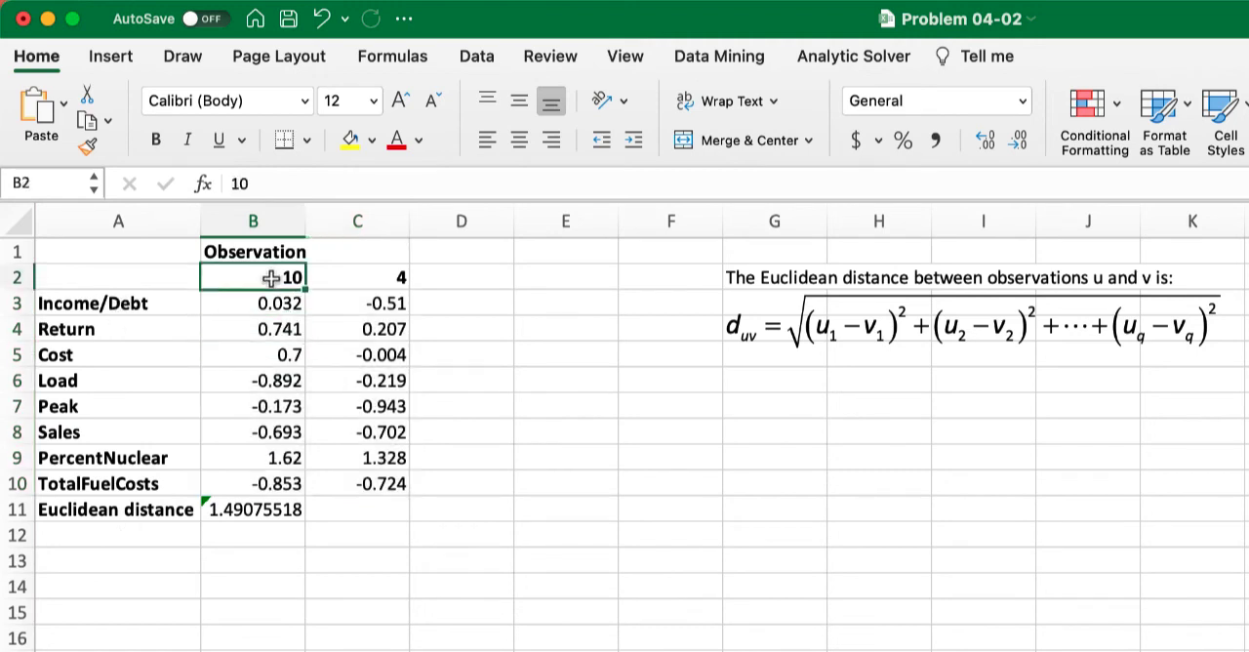